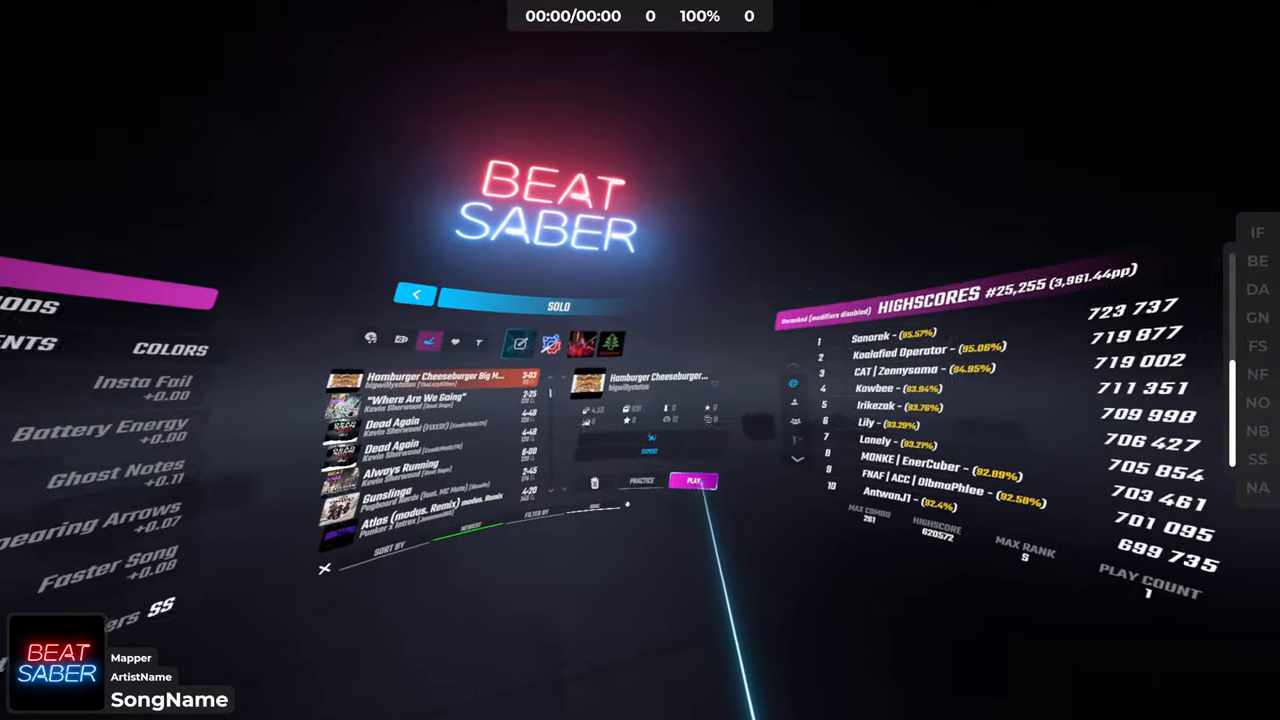
Start the 'Hamburger Cheeseburger Big Mac Whopper' level from the Solo song list
{"action": "left_click", "coordinate": [692, 480]}
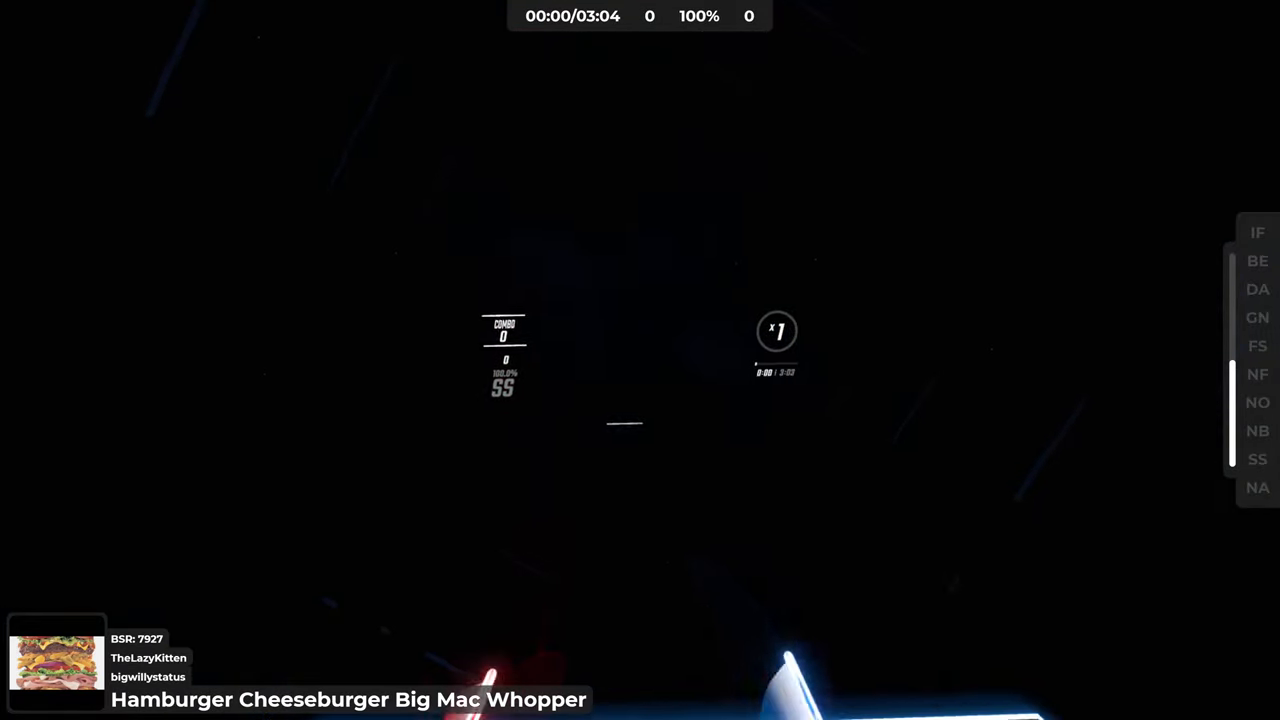